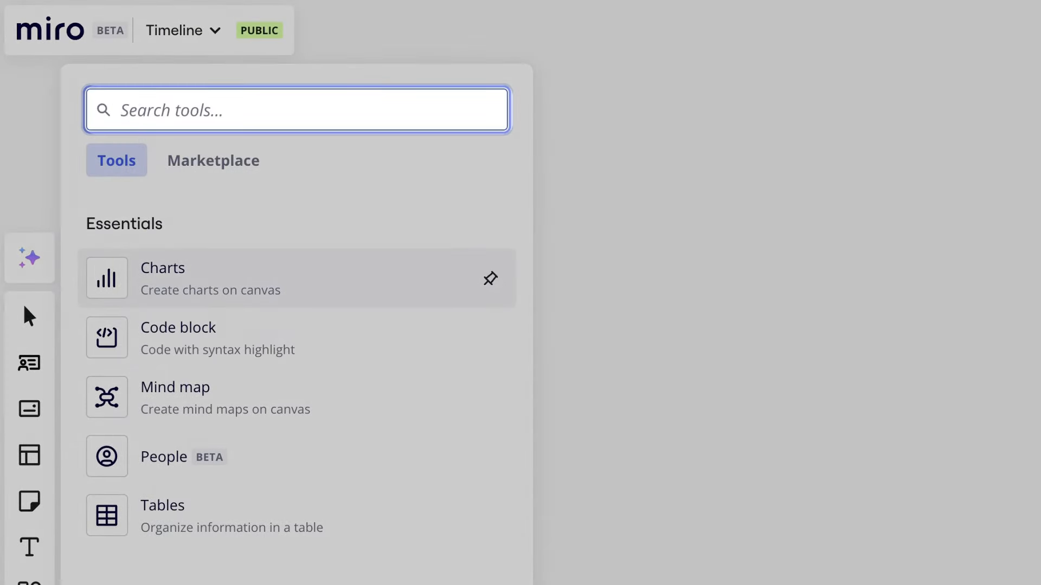
Step: Insert the Timeline widget onto the board from the tools search
type("Timeline")
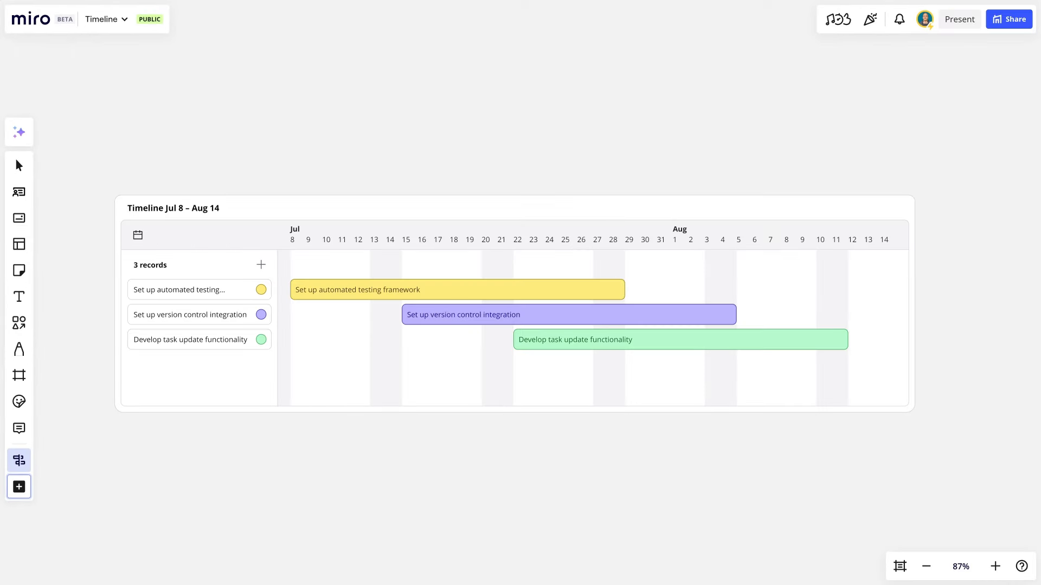
Step: Set the timeline to end on 21.08.2024 and display its scale in weeks
left_click(138, 234)
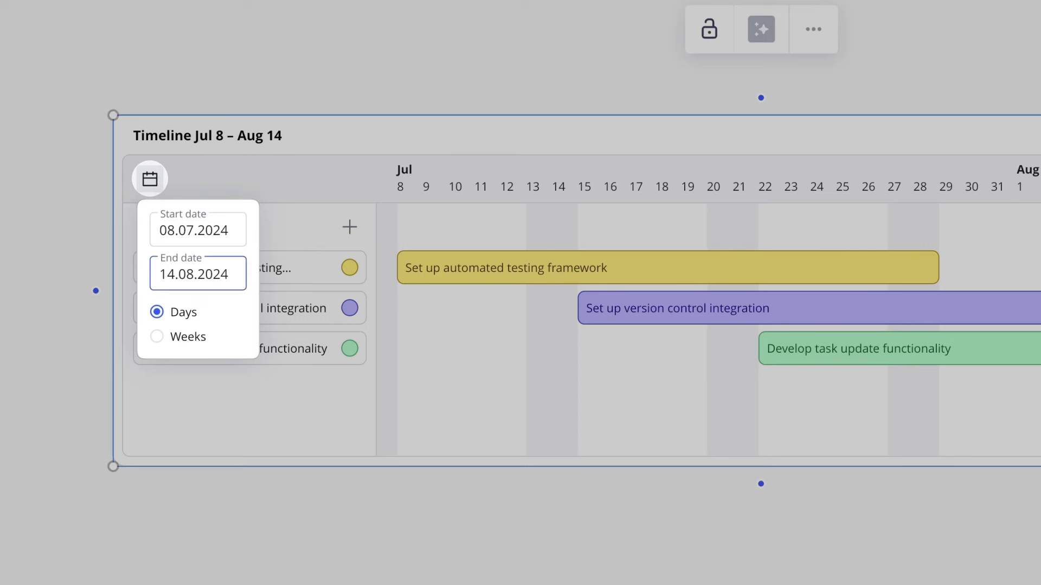
left_click(156, 336)
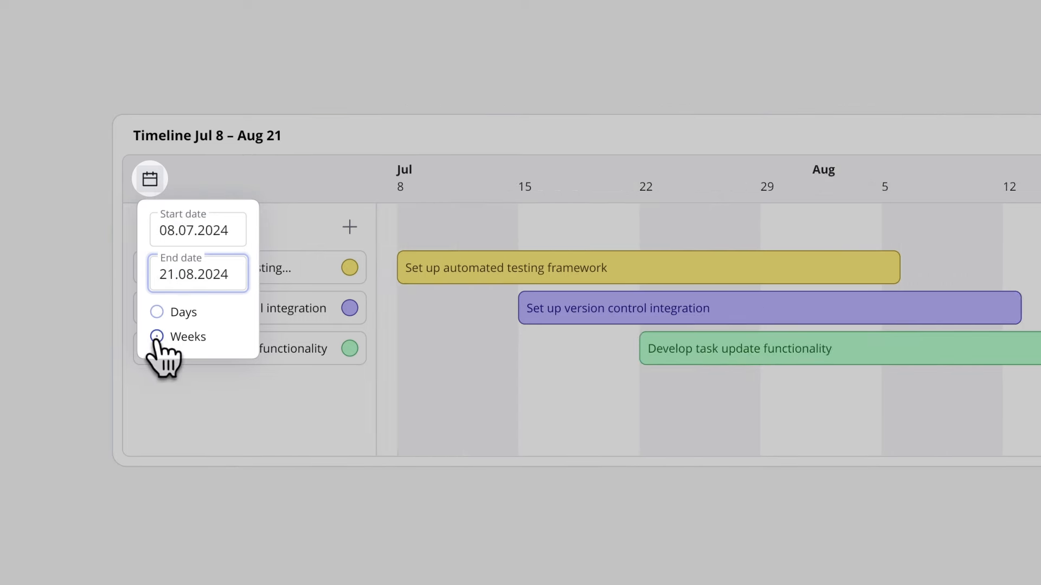
left_click(157, 336)
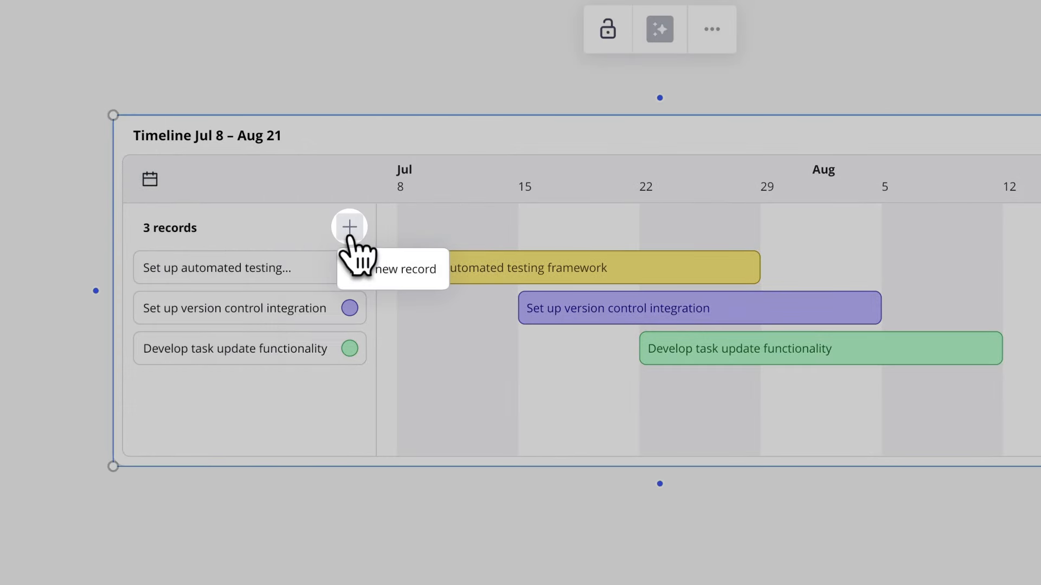
Step: Add a fourth record, 'Feature planning', to the timeline
left_click(349, 226)
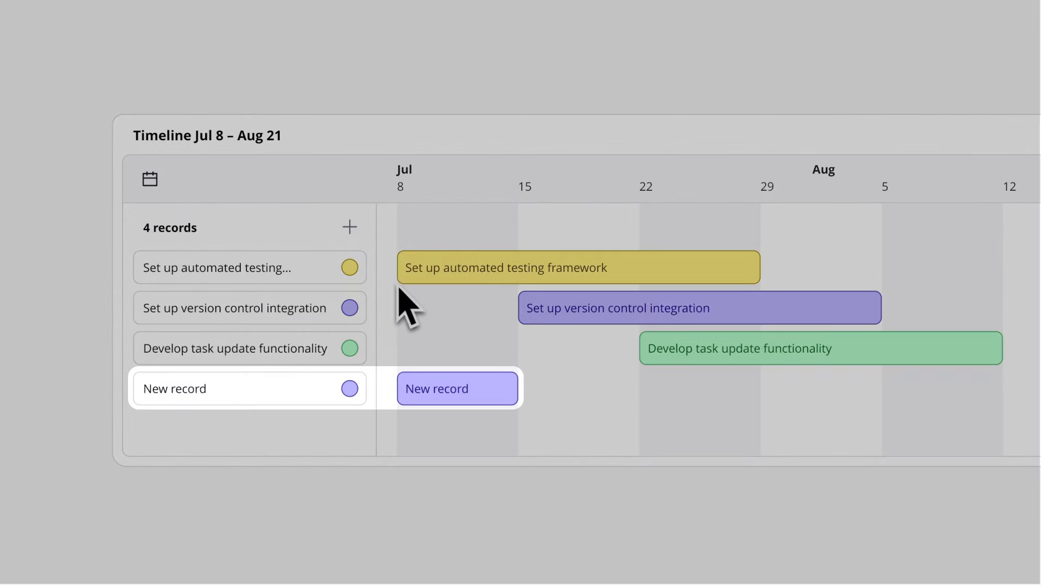
scroll("down", 3)
type("Feature planning")
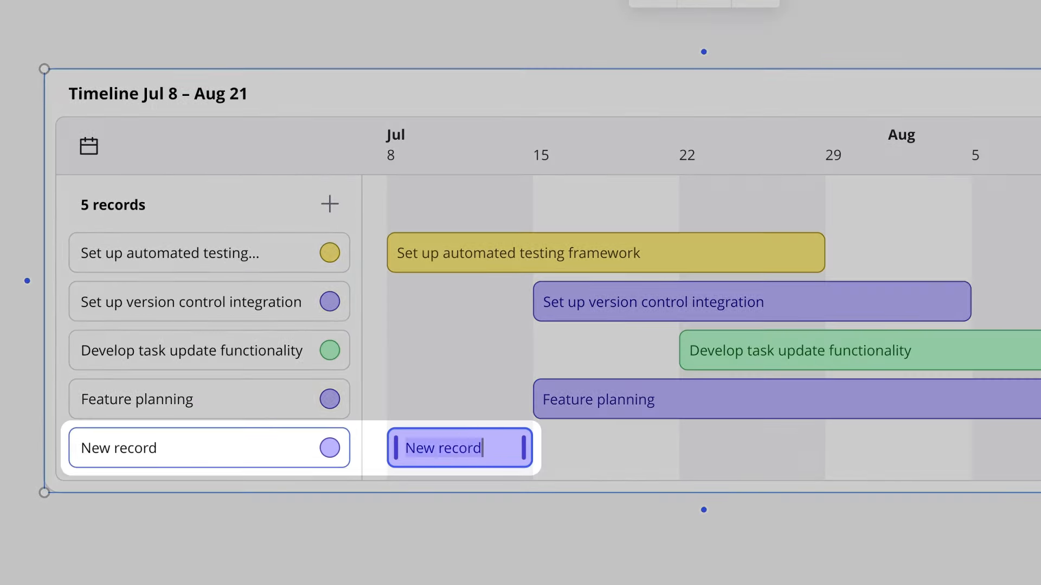
Step: Name the fifth record 'Add API Integration'
type("Add API Integration")
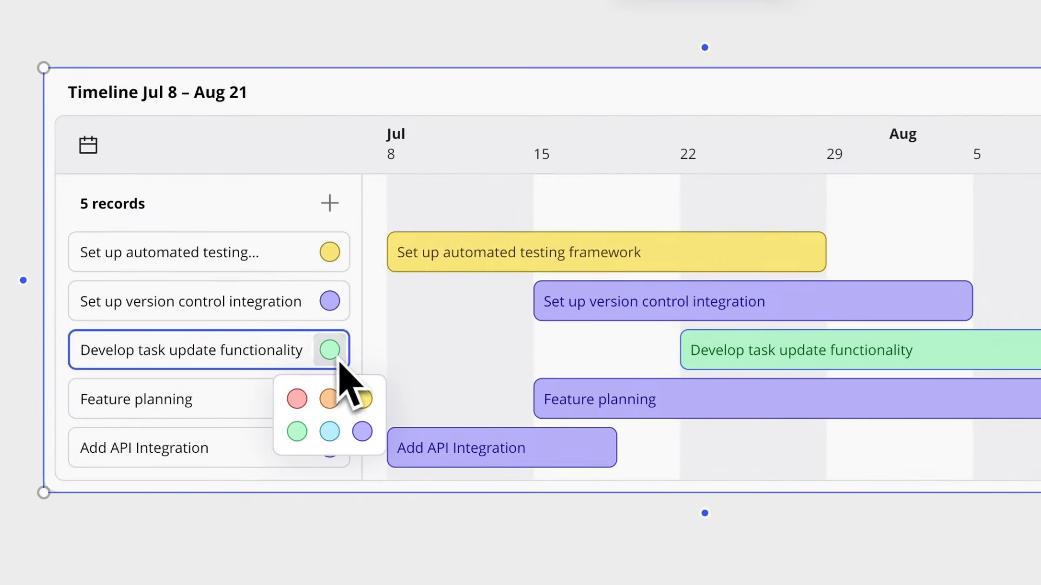
Step: Recolour the 'Develop task update functionality' record from green to yellow
left_click(362, 400)
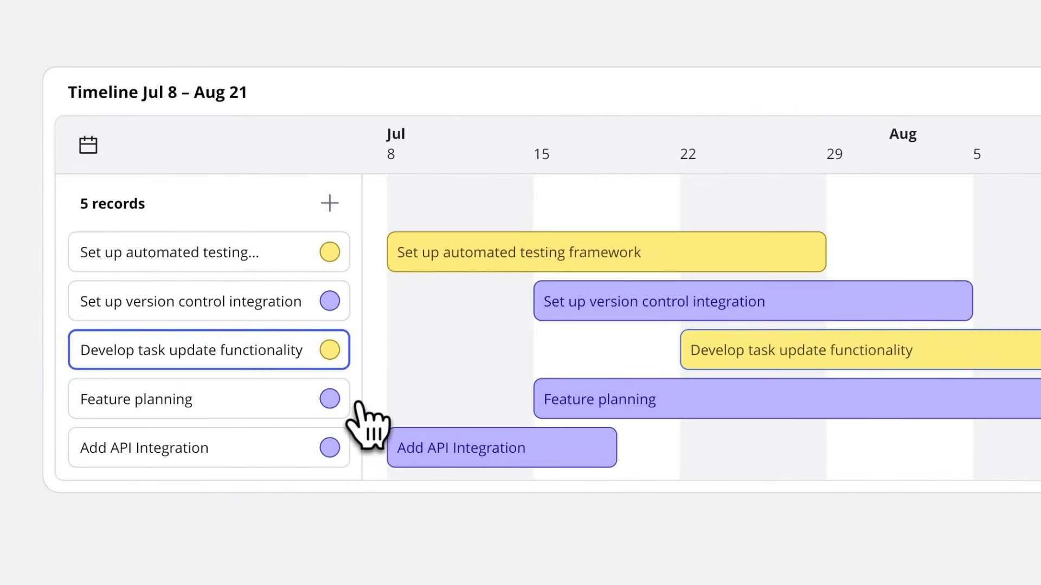